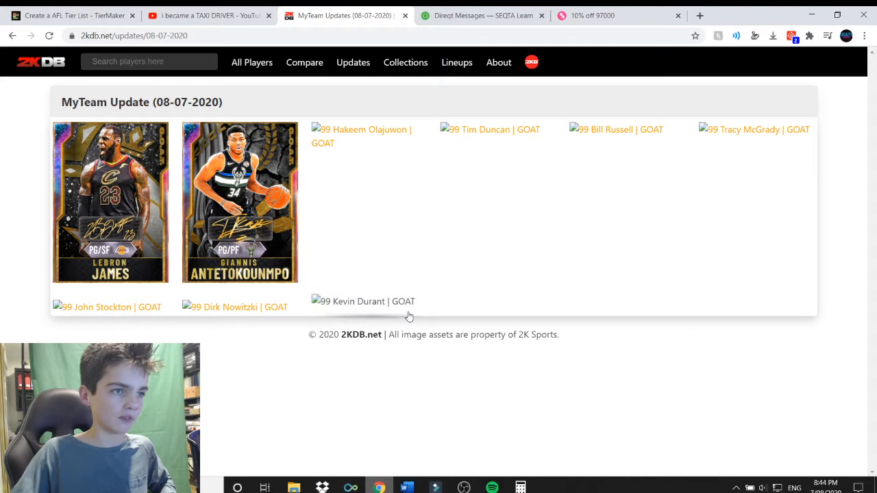
# Step: Review Kevin Durant's GOAT player page and his signature animations
pyautogui.click(363, 302)
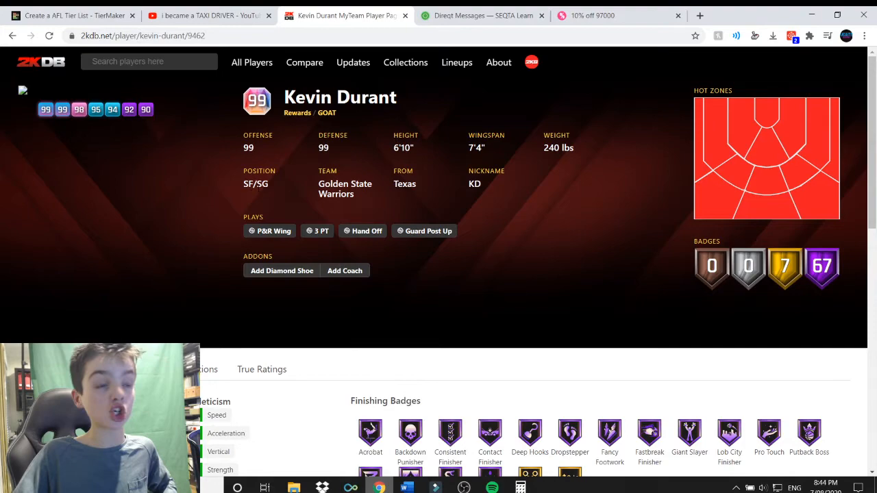
pyautogui.scroll(-3)
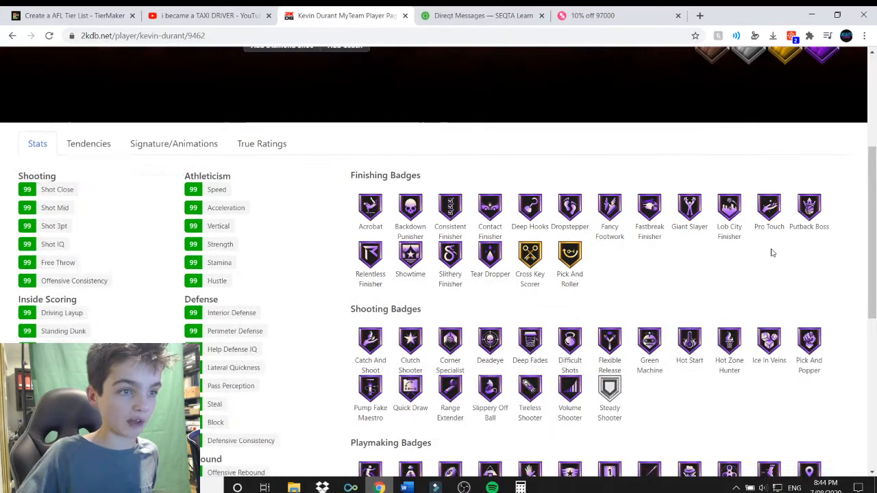
pyautogui.click(282, 413)
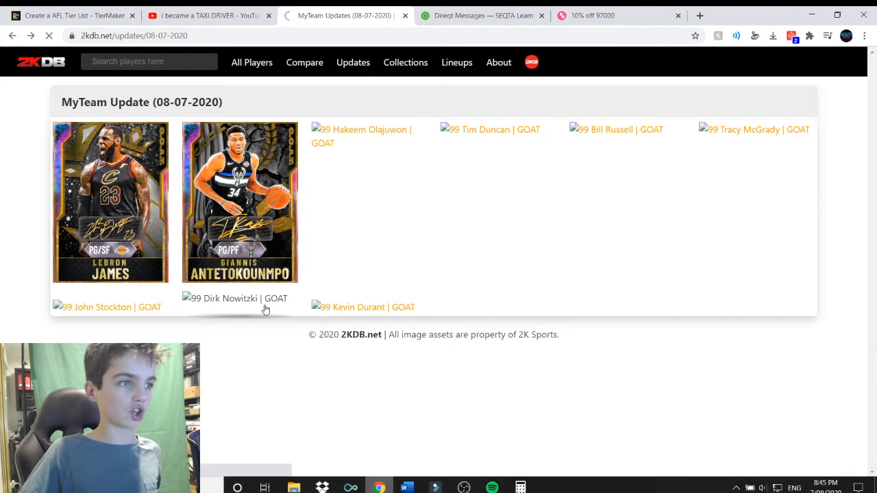
# Step: Check which players share Dirk Nowitzki's lower base shot and Shifty dribble style
pyautogui.click(234, 298)
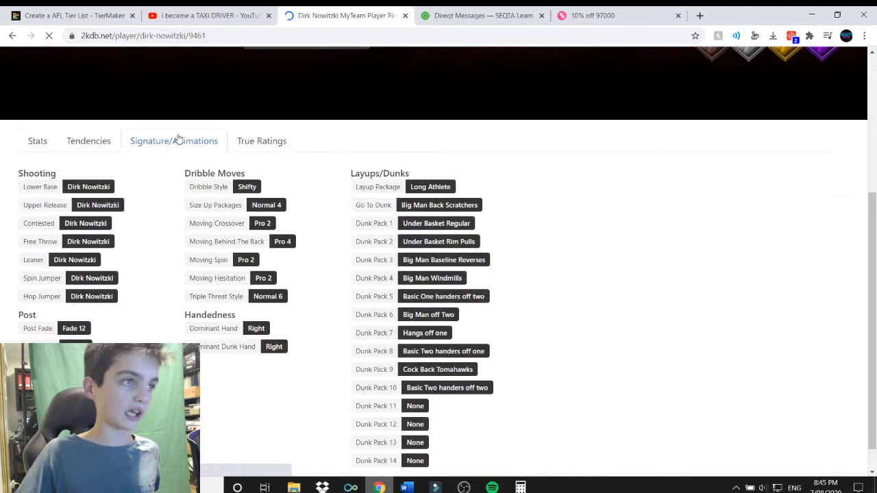
pyautogui.click(88, 186)
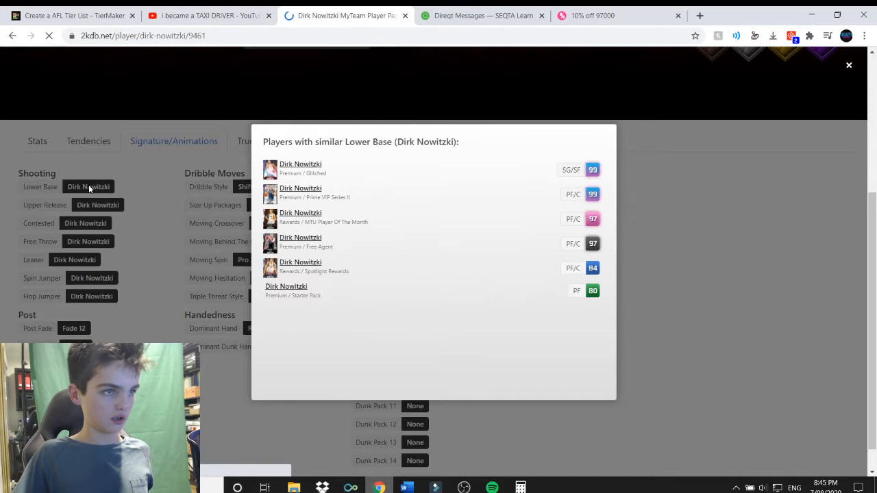
pyautogui.click(219, 241)
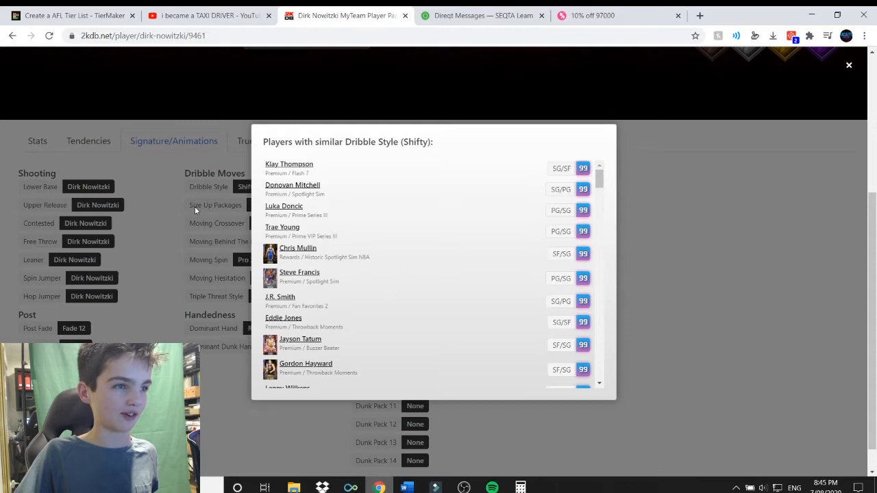
pyautogui.click(849, 65)
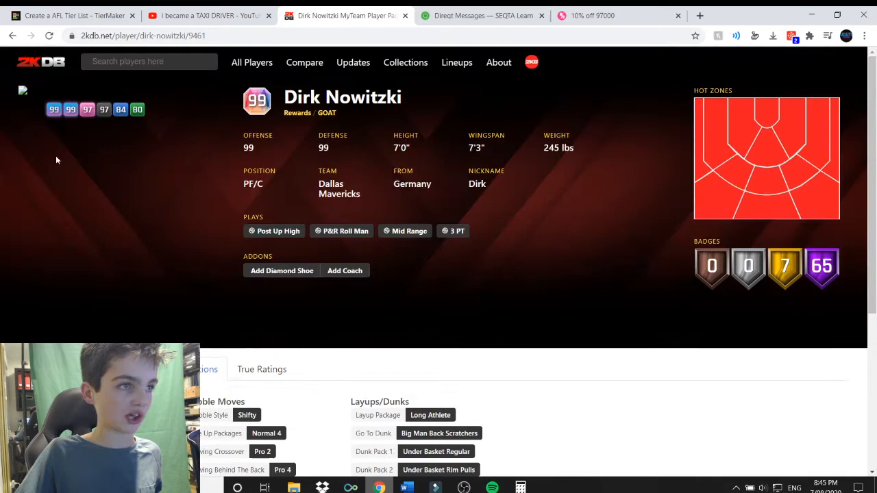
pyautogui.click(353, 62)
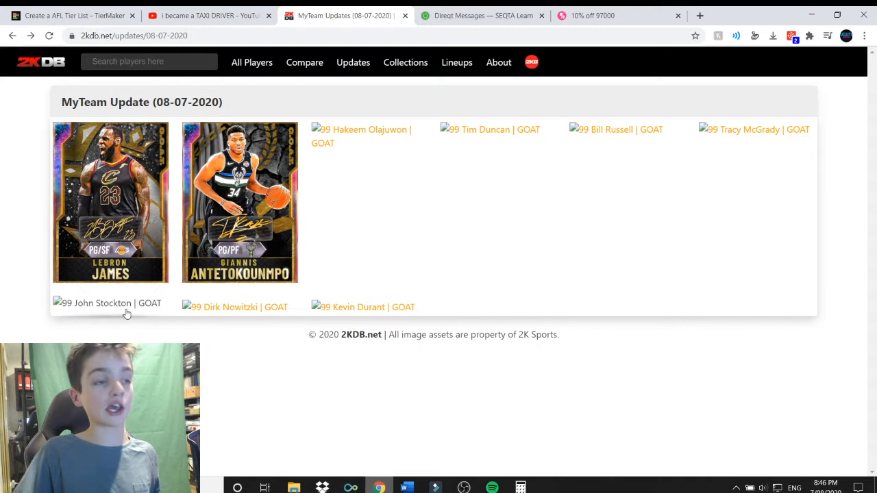
# Step: Look over John Stockton's GOAT player page, then return to the update page
pyautogui.click(106, 303)
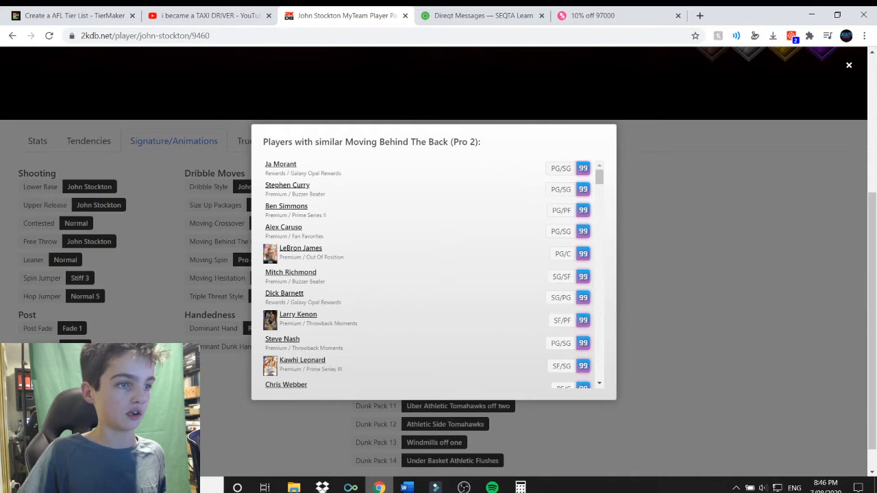
pyautogui.click(848, 65)
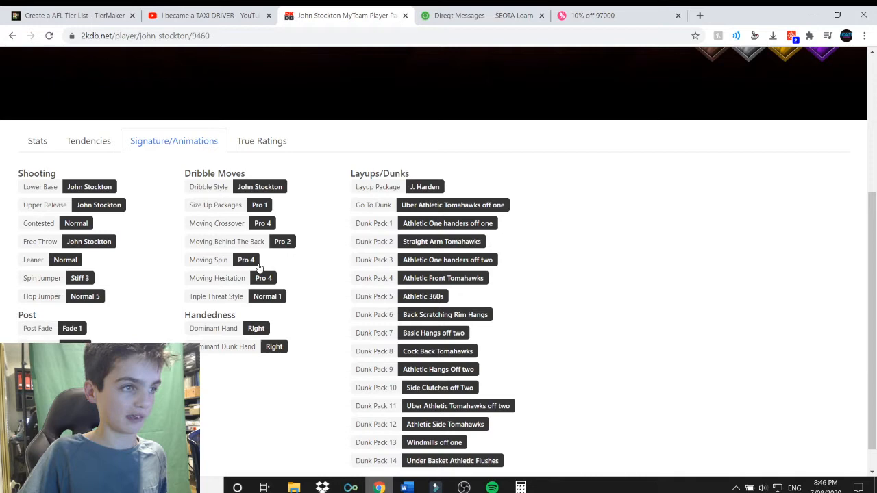
pyautogui.click(424, 186)
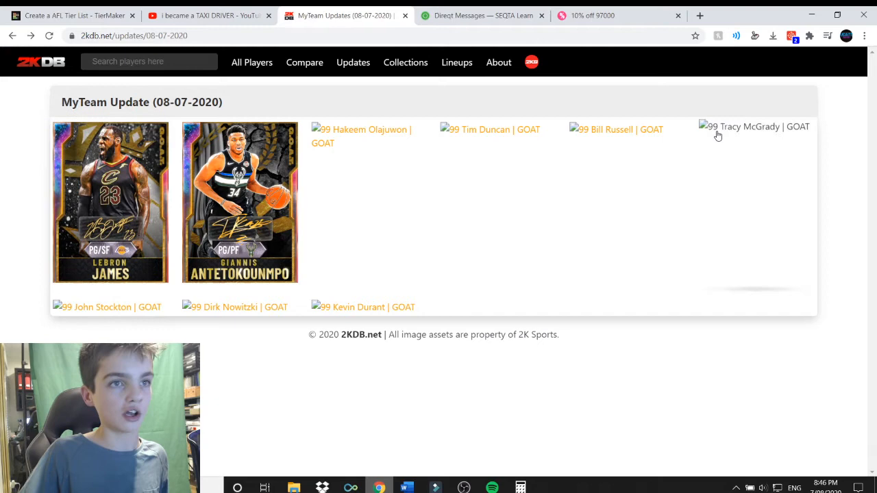
# Step: Check which players share Tracy McGrady's Normal leaner, then return to the update
pyautogui.click(753, 126)
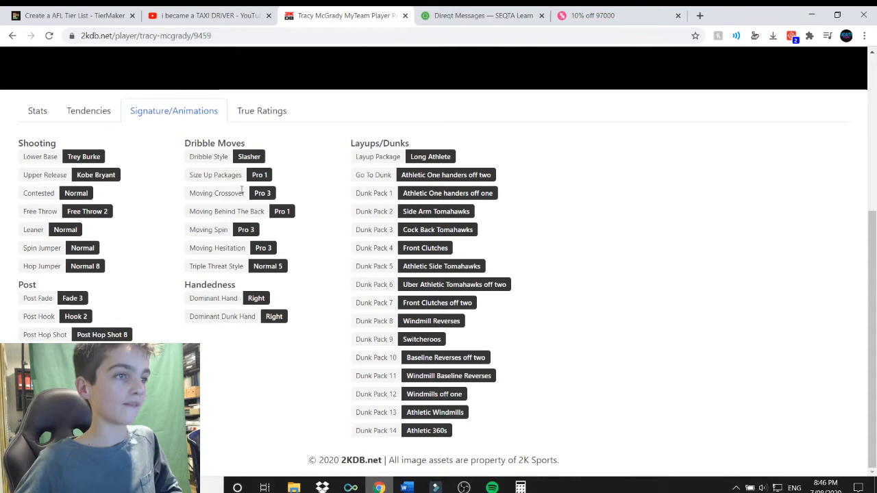
pyautogui.click(65, 230)
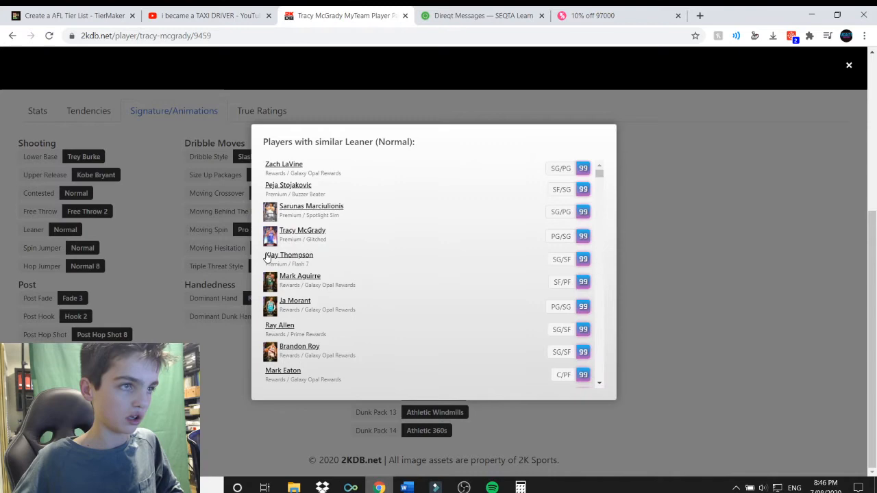
pyautogui.click(849, 64)
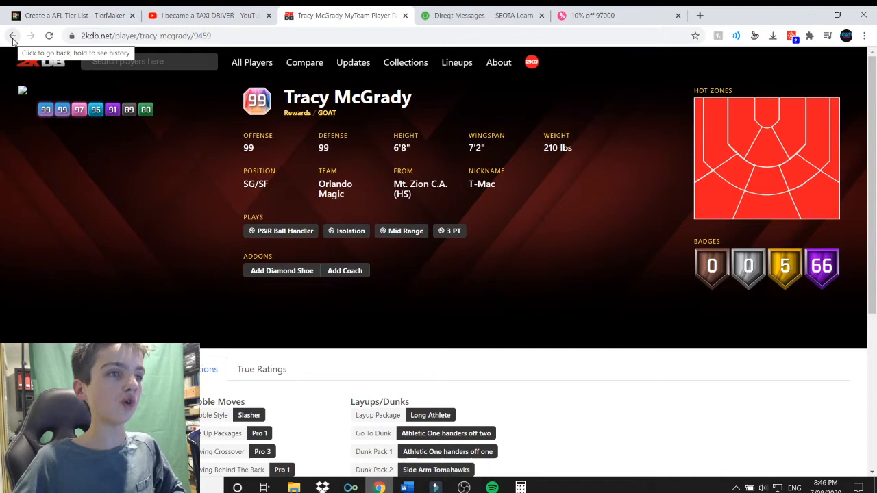
pyautogui.click(12, 35)
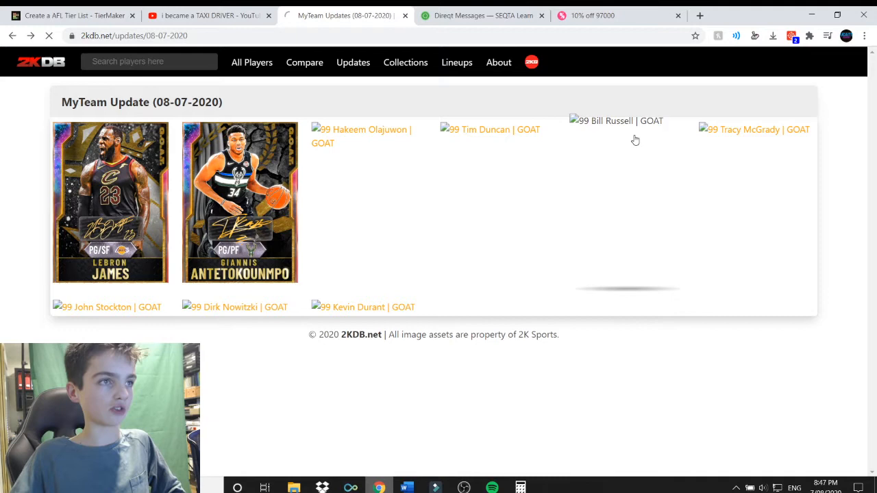
# Step: Scroll through Bill Russell's GOAT player page ratings and details
pyautogui.click(615, 120)
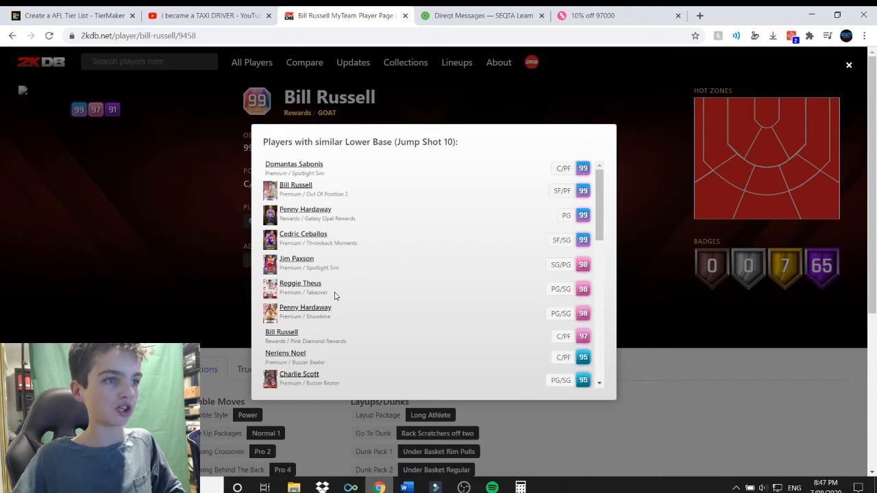
pyautogui.scroll(-3)
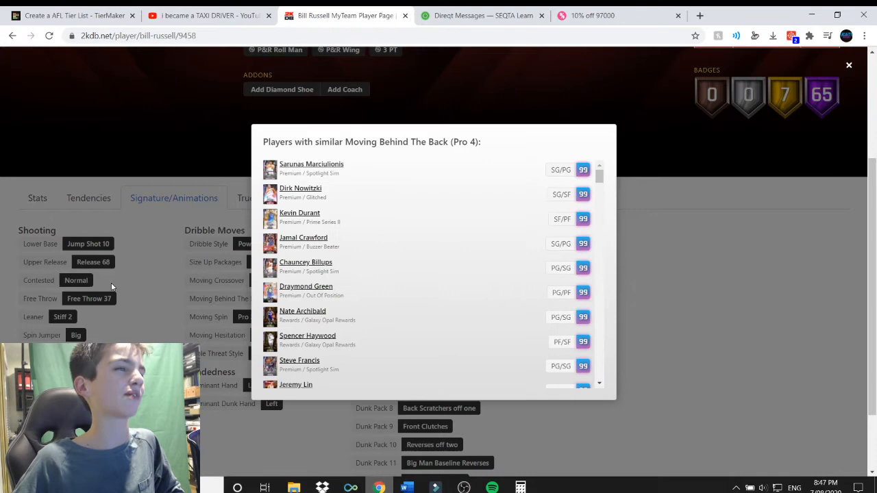
pyautogui.scroll(-3)
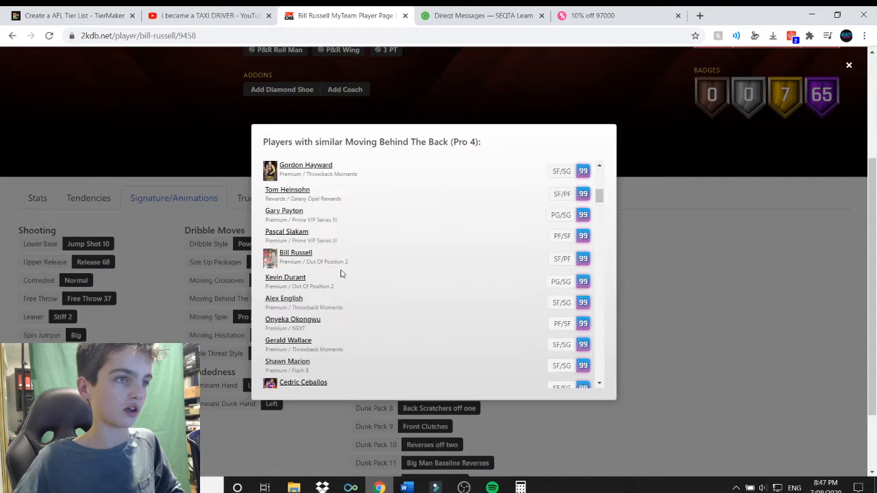
pyautogui.scroll(-3)
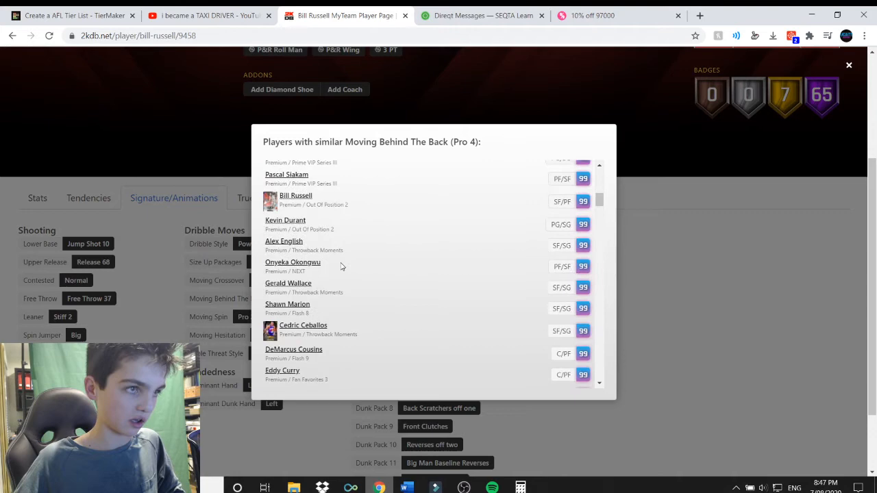
pyautogui.scroll(-3)
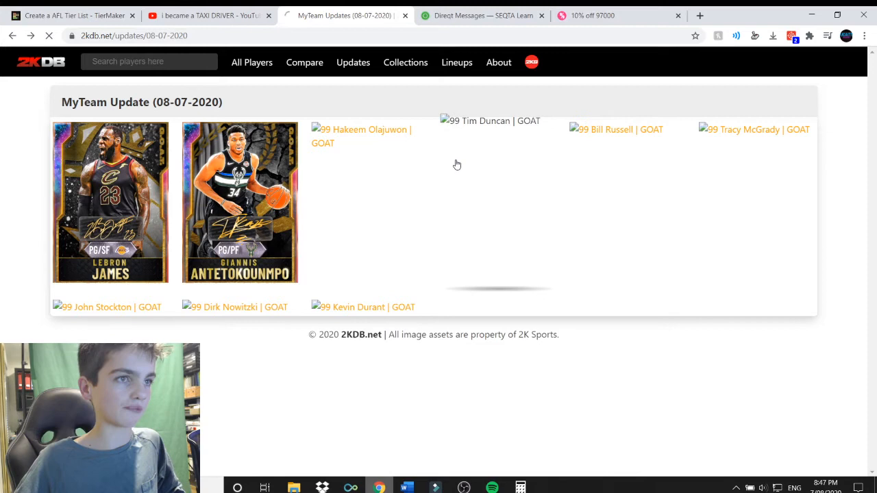
# Step: Review Hakeem Olajuwon's signature animations and dismiss the similar-players list
pyautogui.click(490, 120)
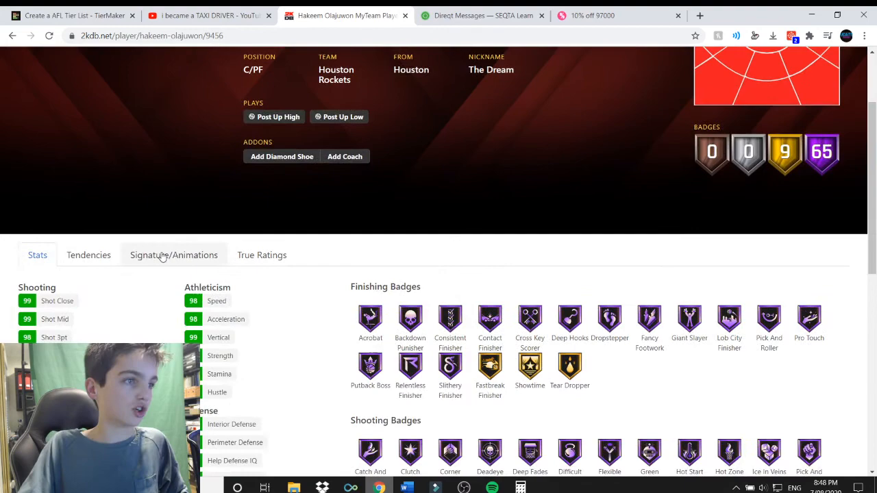
pyautogui.click(173, 254)
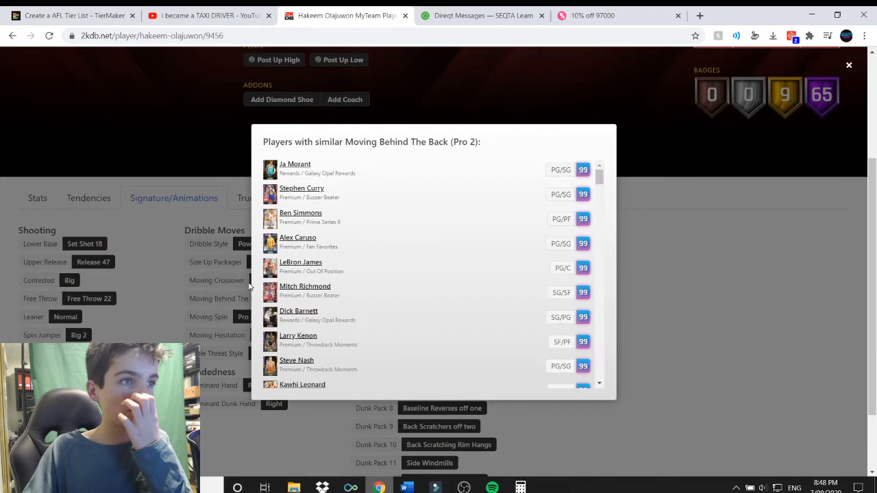
pyautogui.click(849, 64)
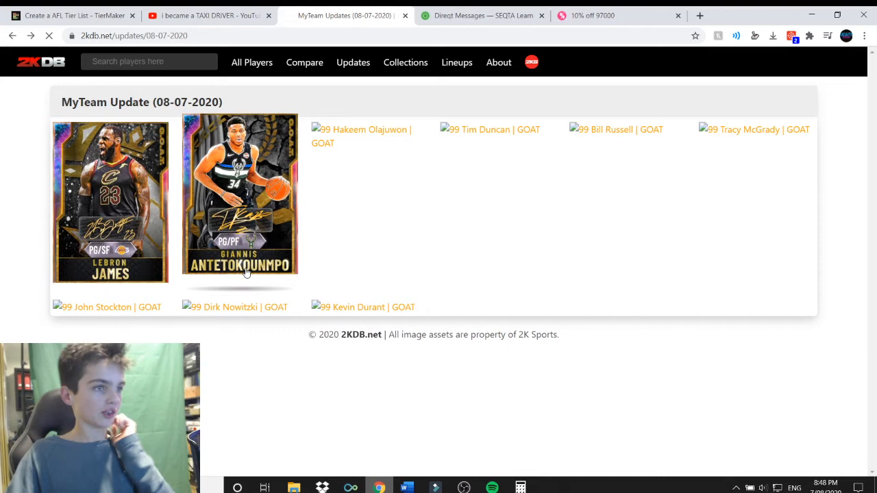
pyautogui.click(239, 199)
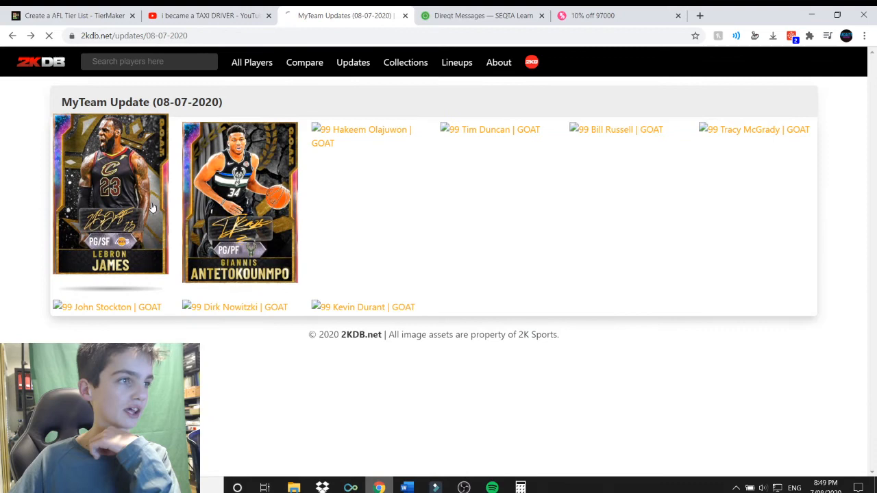
# Step: Open LeBron James's GOAT card to view his ratings, badges and animations
pyautogui.click(110, 197)
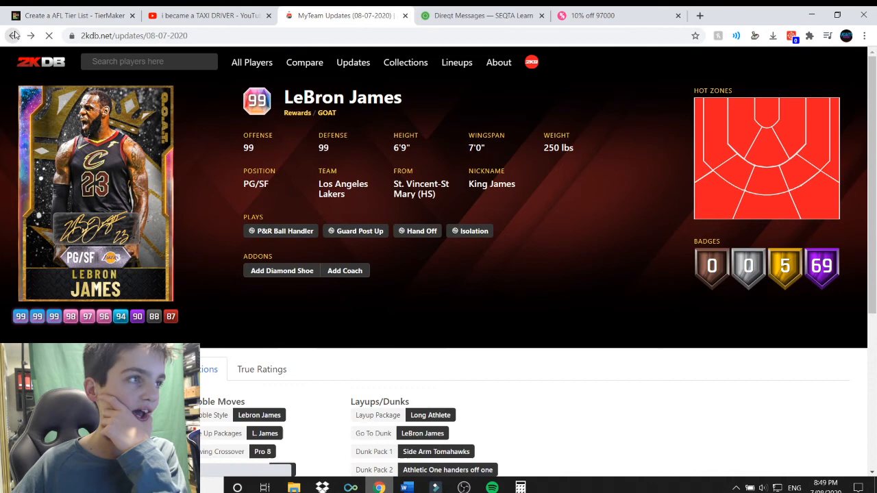
# Step: Go back to the 08-07-2020 MyTeam update page and scroll through the loaded cards
pyautogui.click(13, 35)
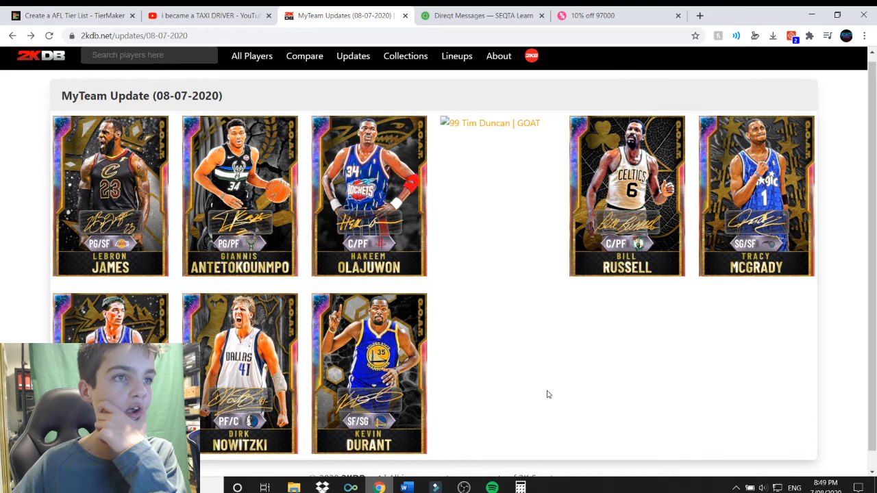
pyautogui.scroll(-3)
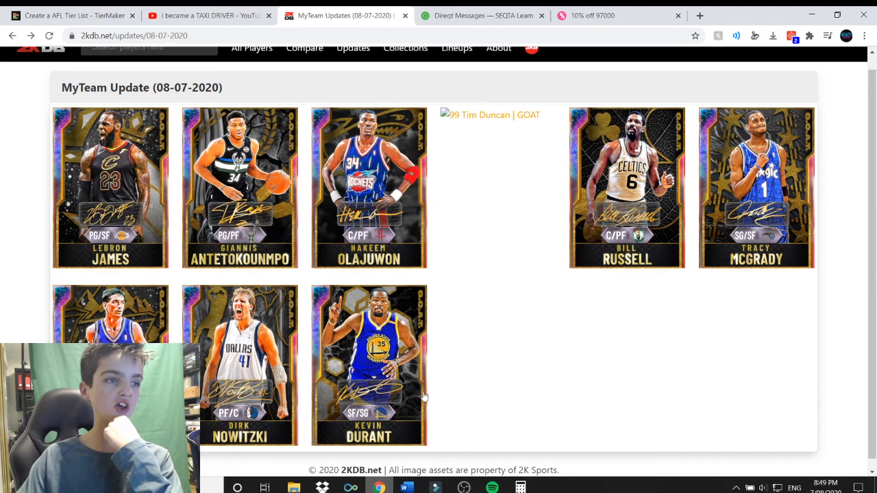